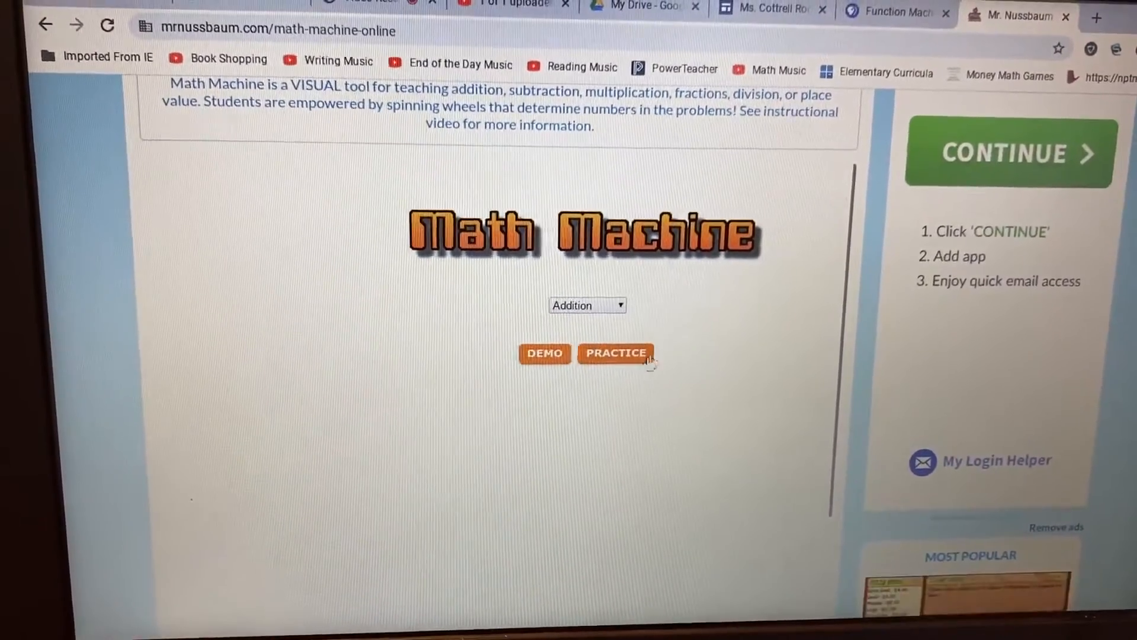
Start an Addition practice problem so the first 1-50 number wheel appears
{"action": "left_click", "coordinate": [614, 353]}
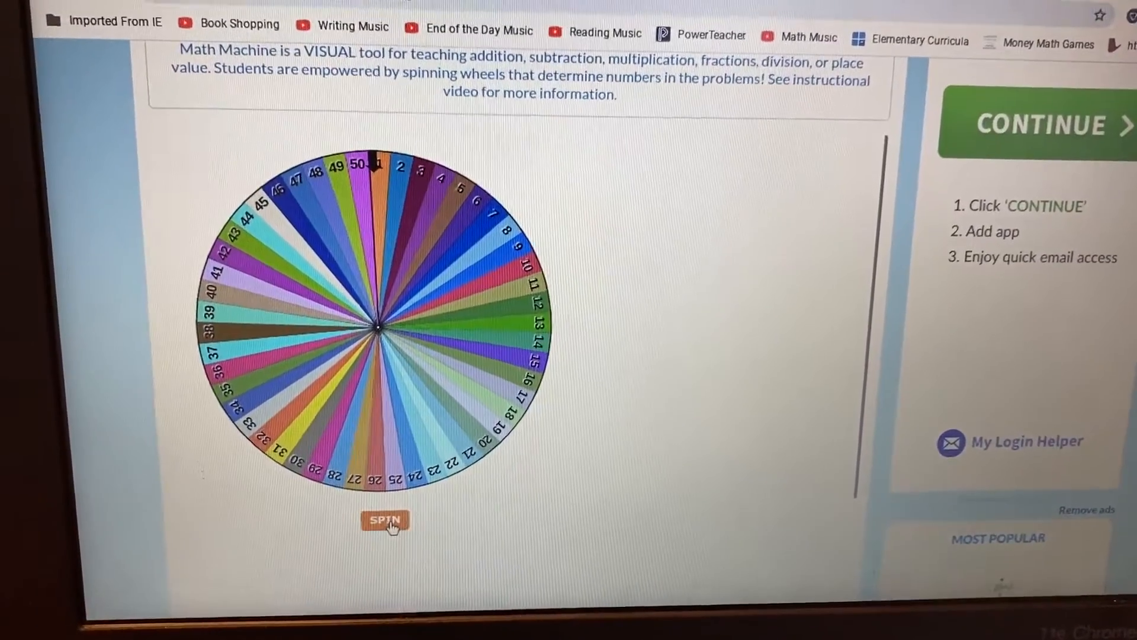
Spin the first wheel until it lands on 31, shown as base-ten blocks
{"action": "left_click", "coordinate": [384, 520]}
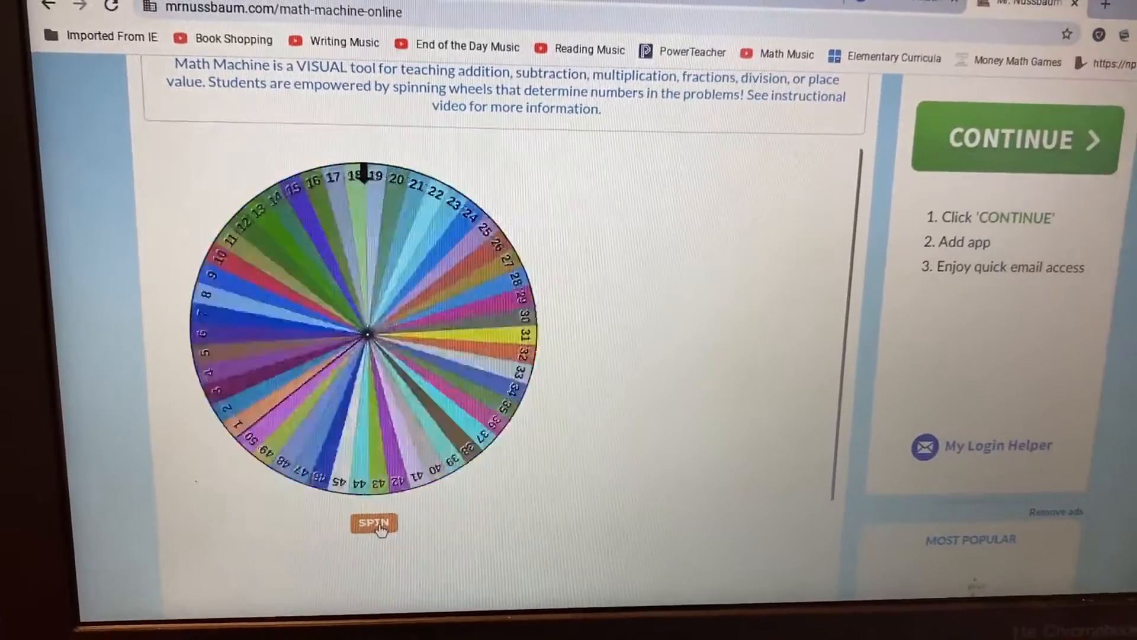
{"action": "left_click", "coordinate": [374, 522]}
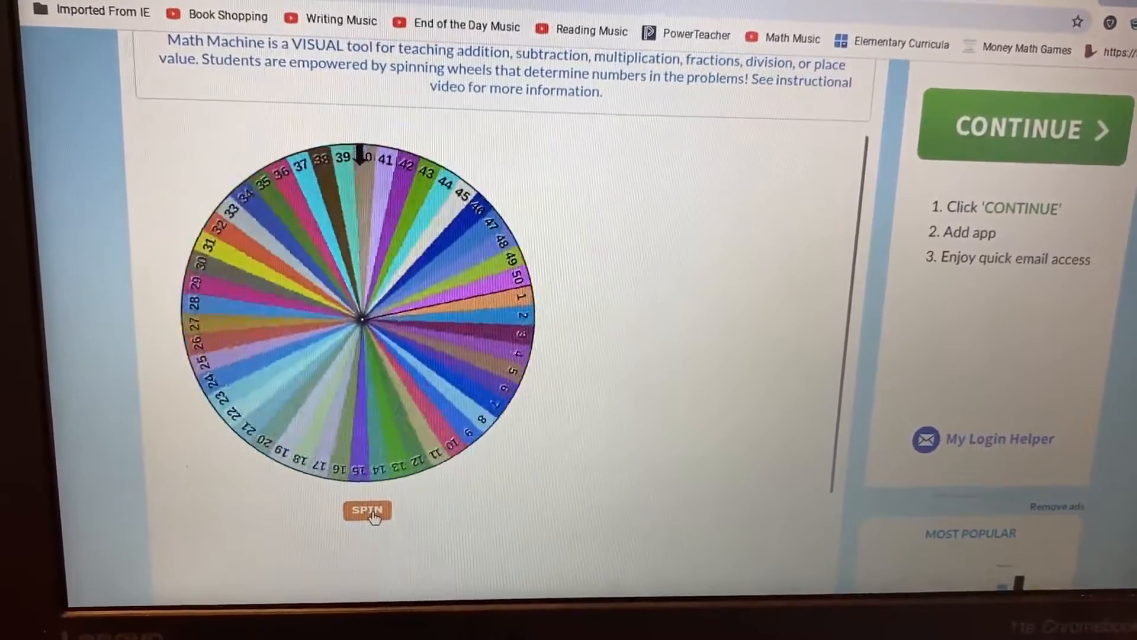
{"action": "left_click", "coordinate": [366, 510]}
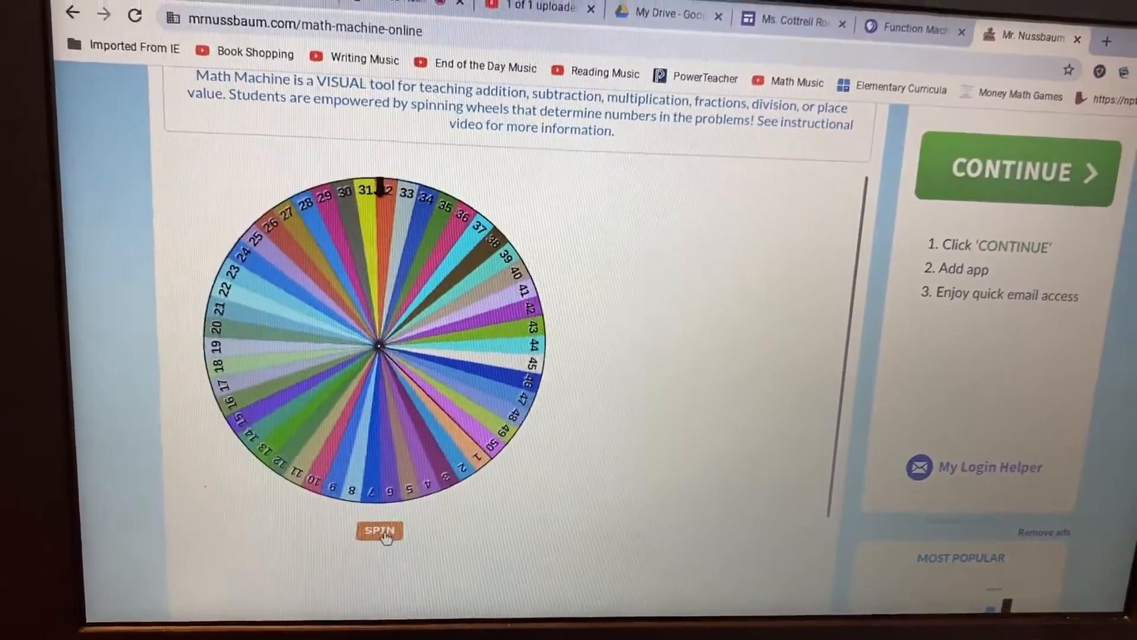
{"action": "left_click", "coordinate": [379, 531]}
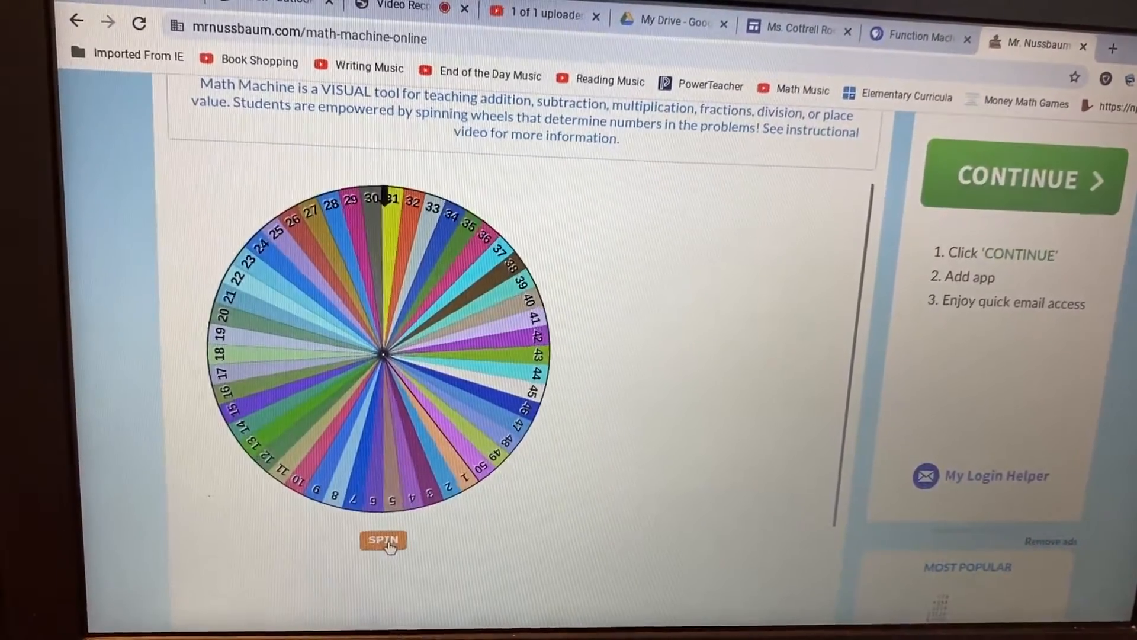
{"action": "left_click", "coordinate": [382, 540]}
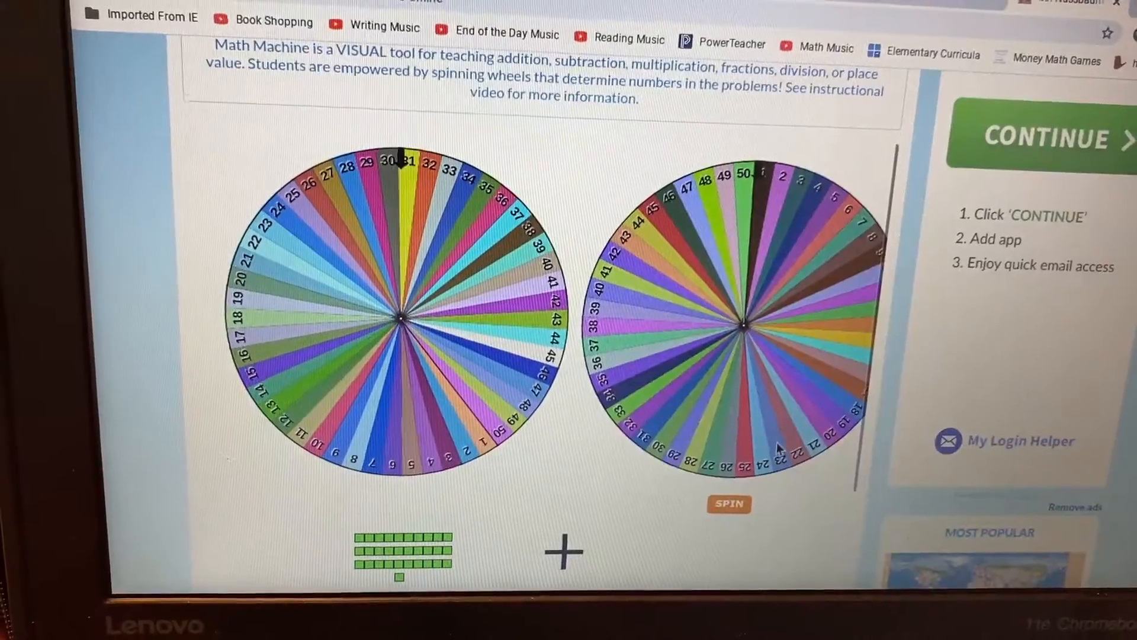
Spin the second wheel to land on 23, forming the problem 31 + 23
{"action": "left_click", "coordinate": [729, 506]}
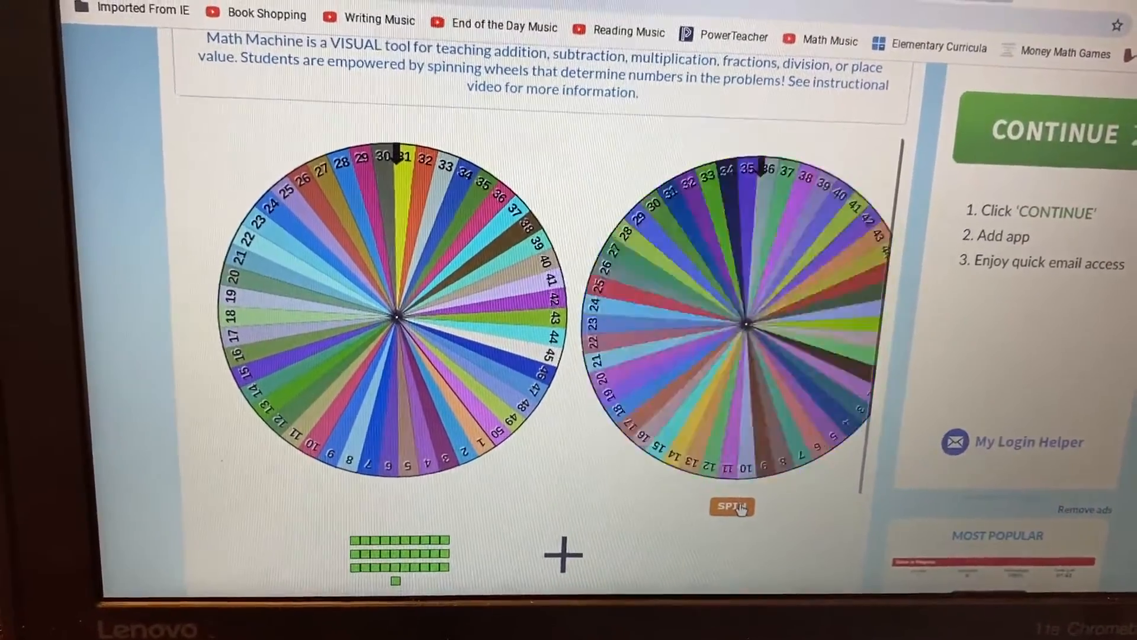
{"action": "left_click", "coordinate": [730, 506]}
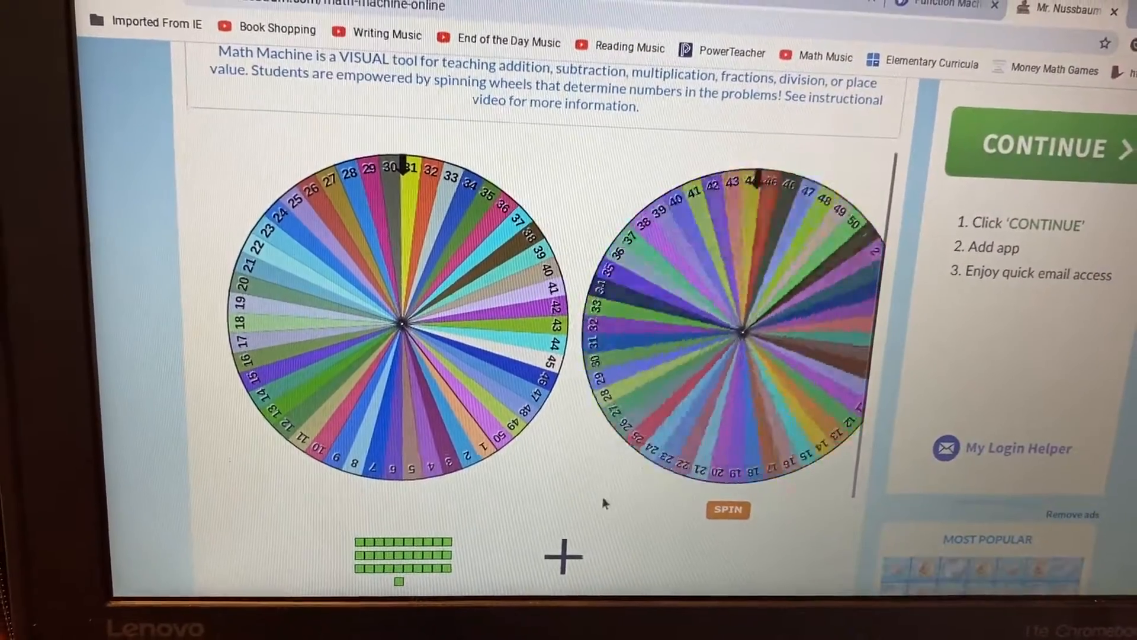
{"action": "left_click", "coordinate": [728, 510]}
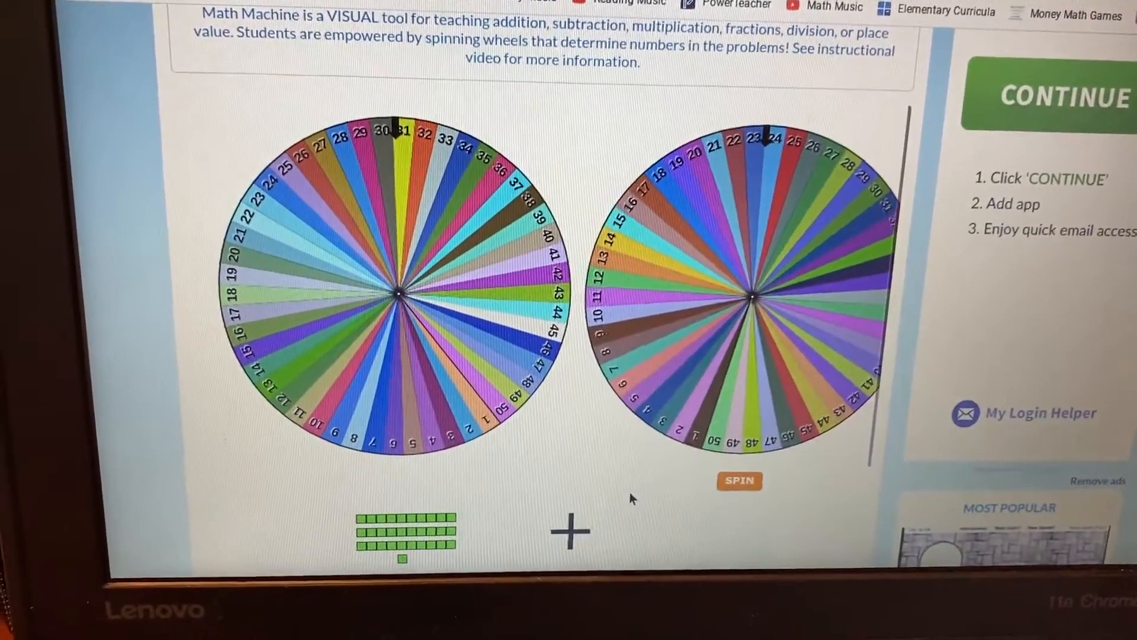
{"action": "left_click", "coordinate": [739, 481]}
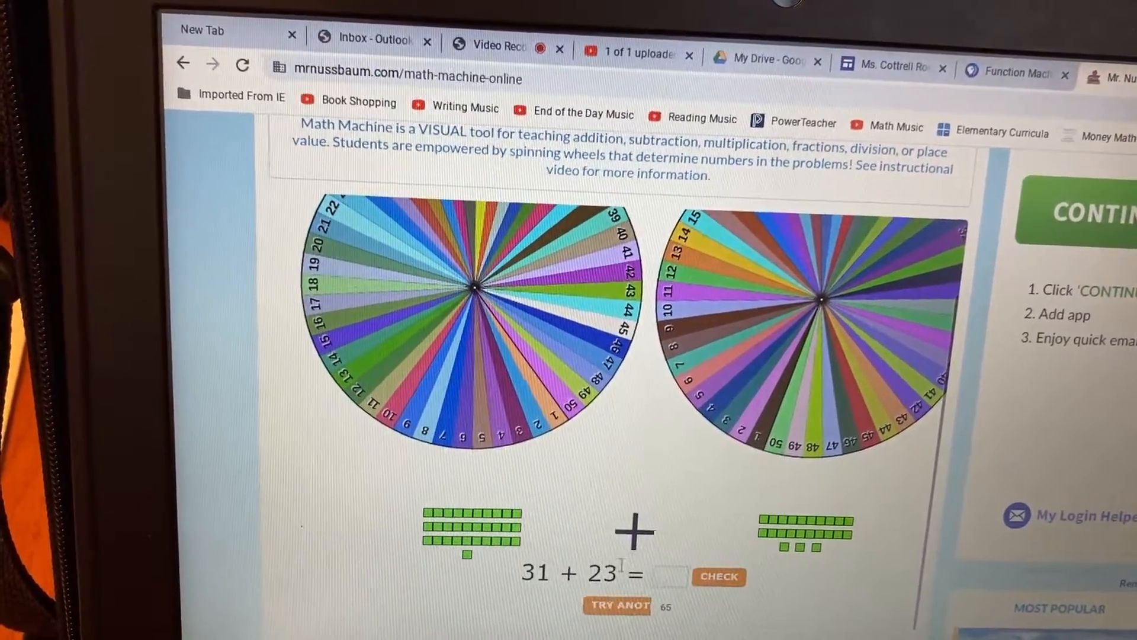
Answer 31 + 23 with 54, have it checked correct, and try another problem
{"action": "type", "text": "54"}
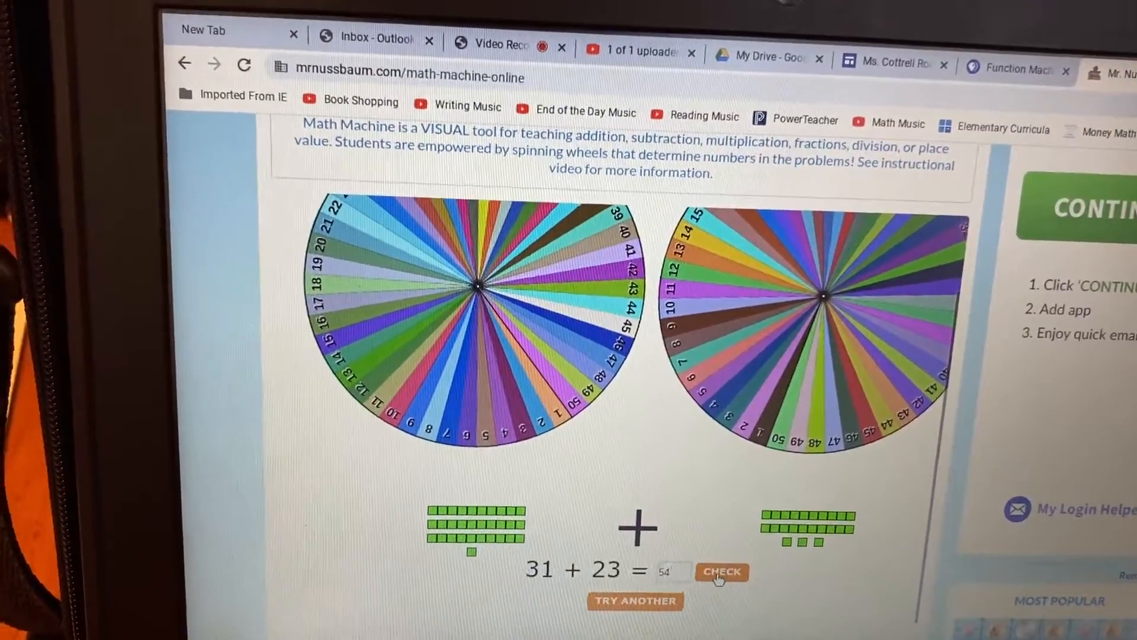
{"action": "left_click", "coordinate": [720, 572]}
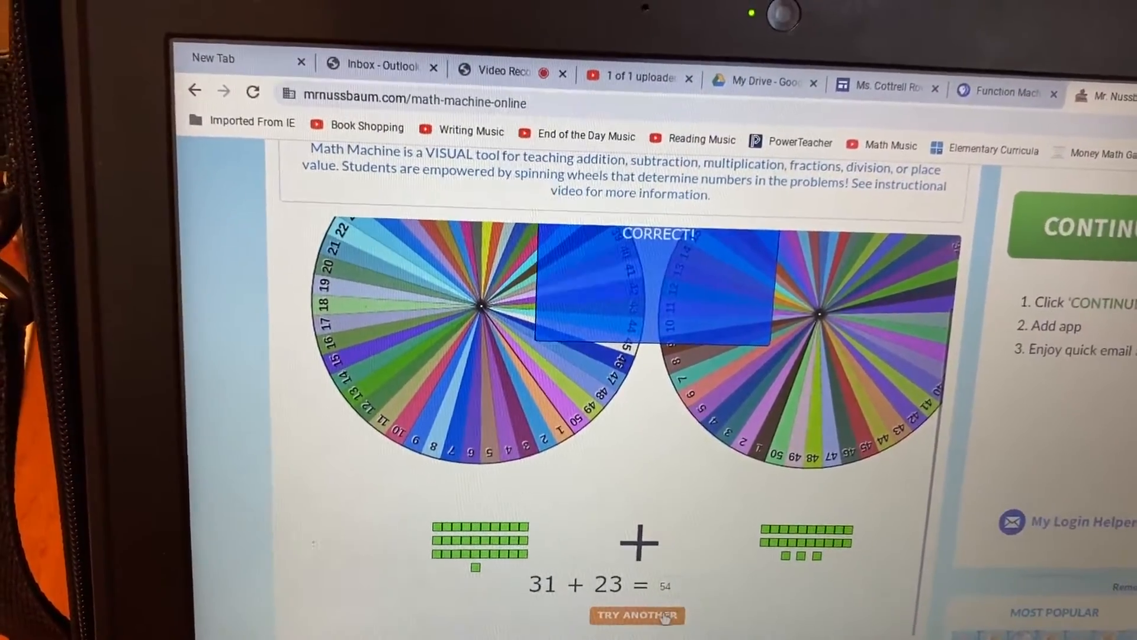
{"action": "left_click", "coordinate": [636, 614]}
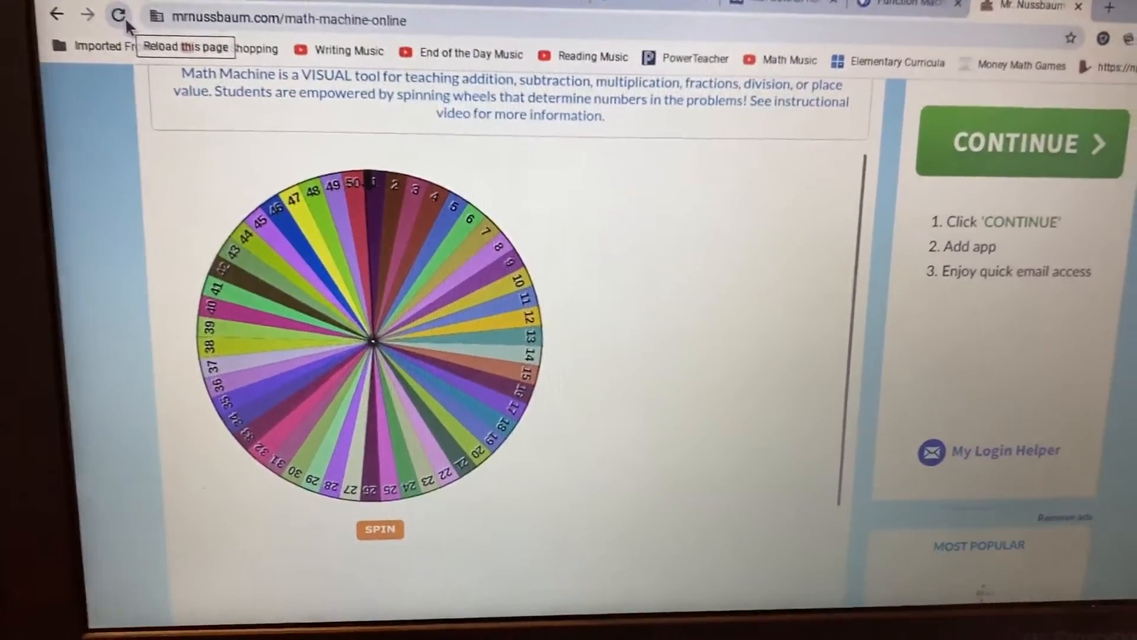
{"action": "left_click", "coordinate": [120, 16]}
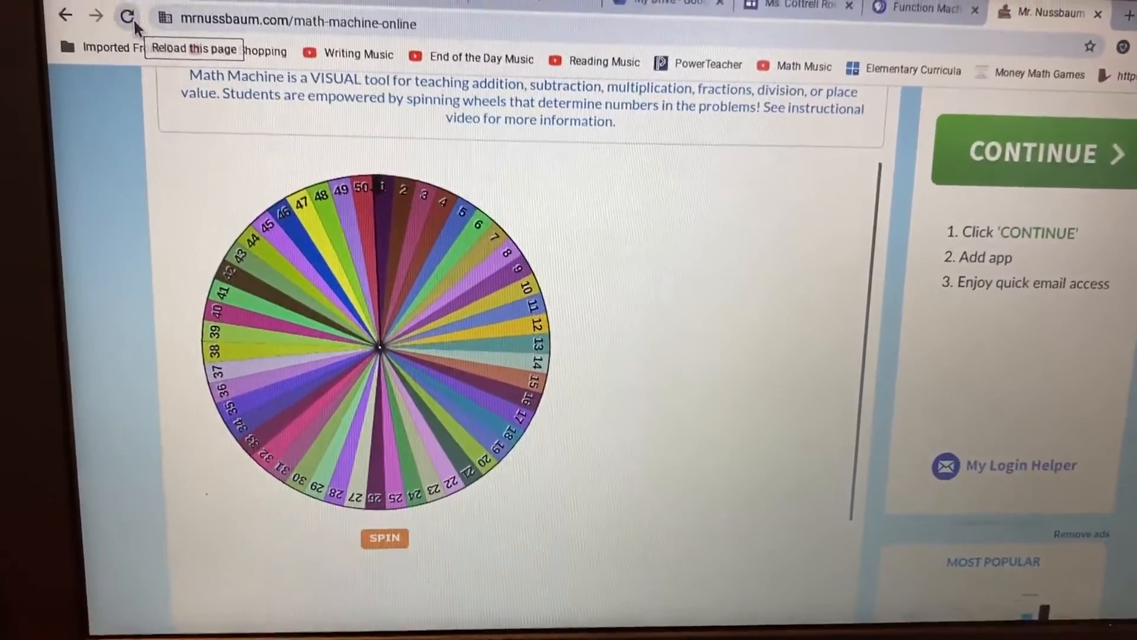